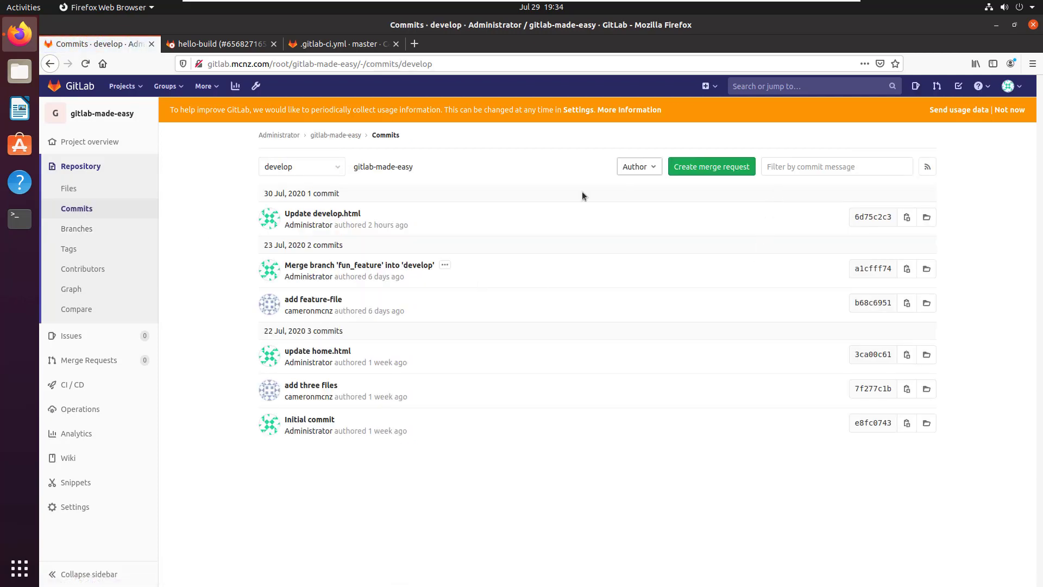
Step: Browse the commit history of the master and develop branches via the branch switcher
{"action": "left_click", "coordinate": [301, 166]}
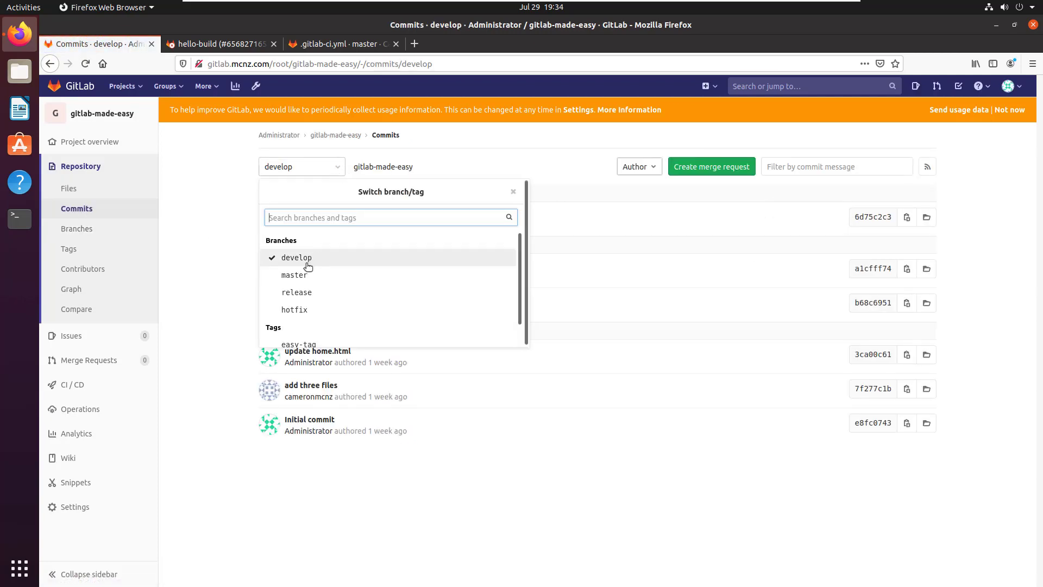
{"action": "left_click", "coordinate": [295, 275]}
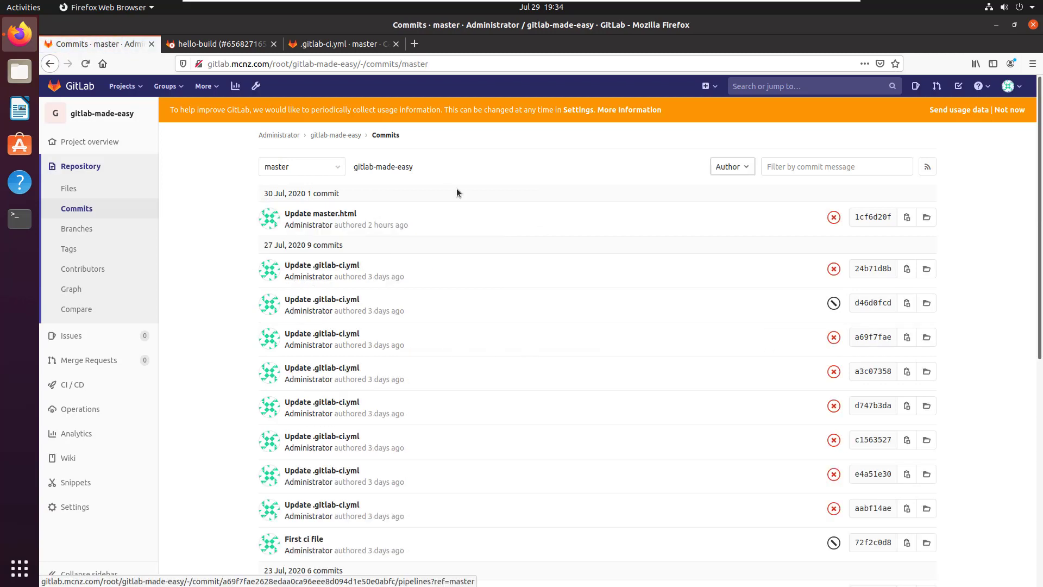
{"action": "left_click", "coordinate": [301, 167]}
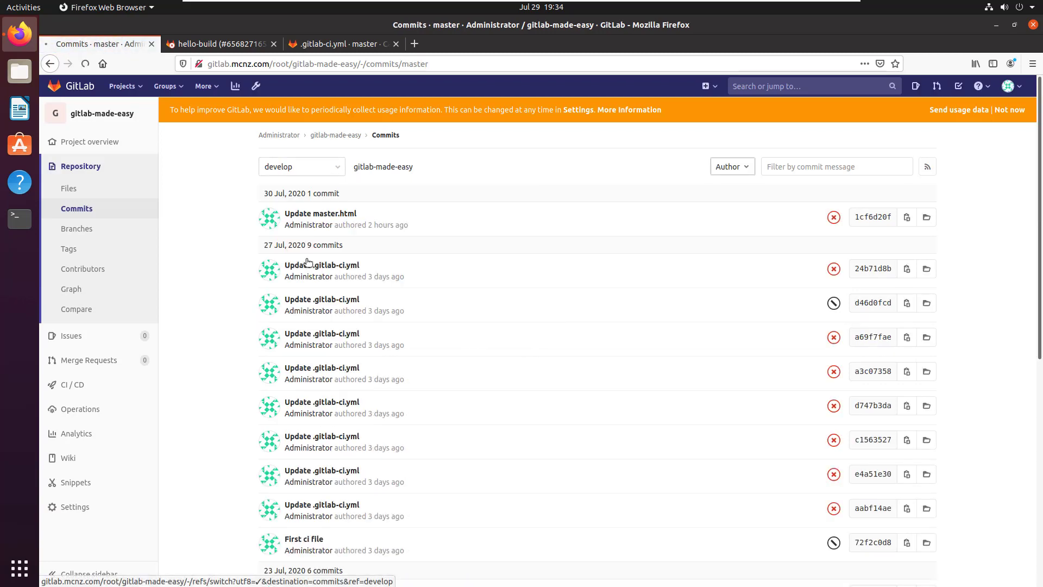
{"action": "left_click", "coordinate": [301, 166]}
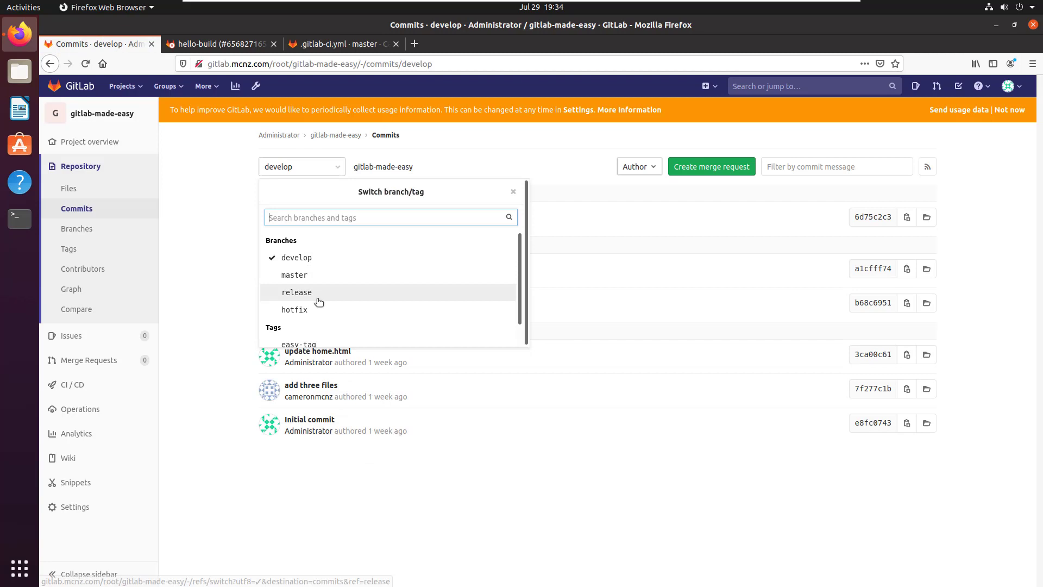
Step: Browse the release and hotfix branches' commits, then return toward master
{"action": "left_click", "coordinate": [296, 292]}
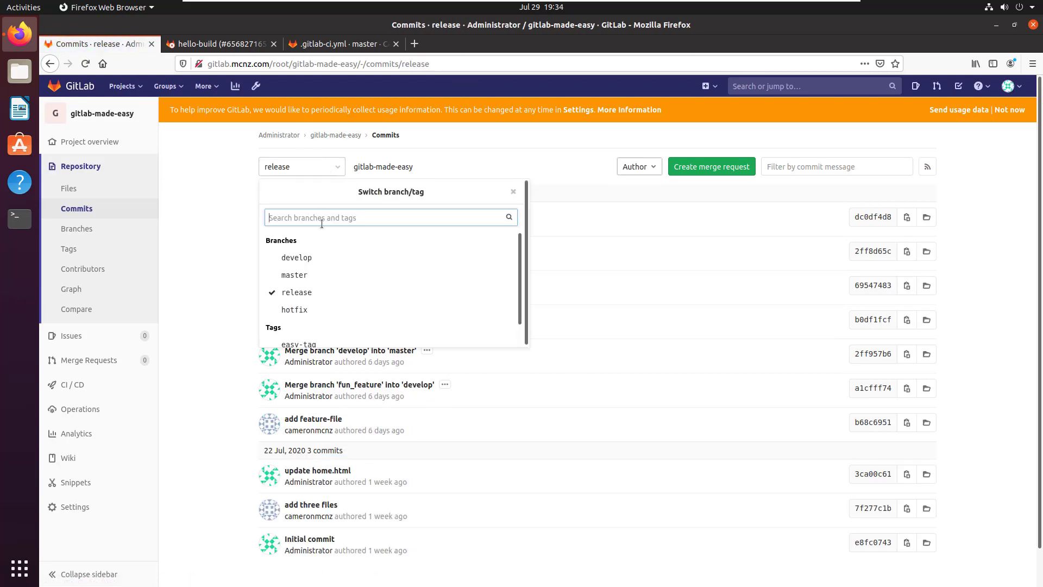
{"action": "left_click", "coordinate": [294, 309]}
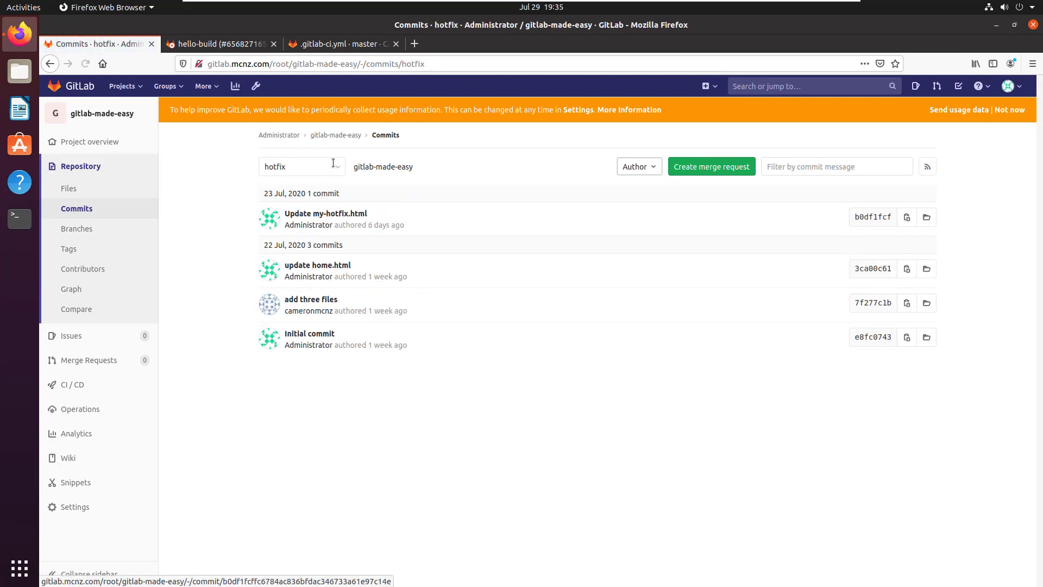
{"action": "left_click", "coordinate": [301, 167]}
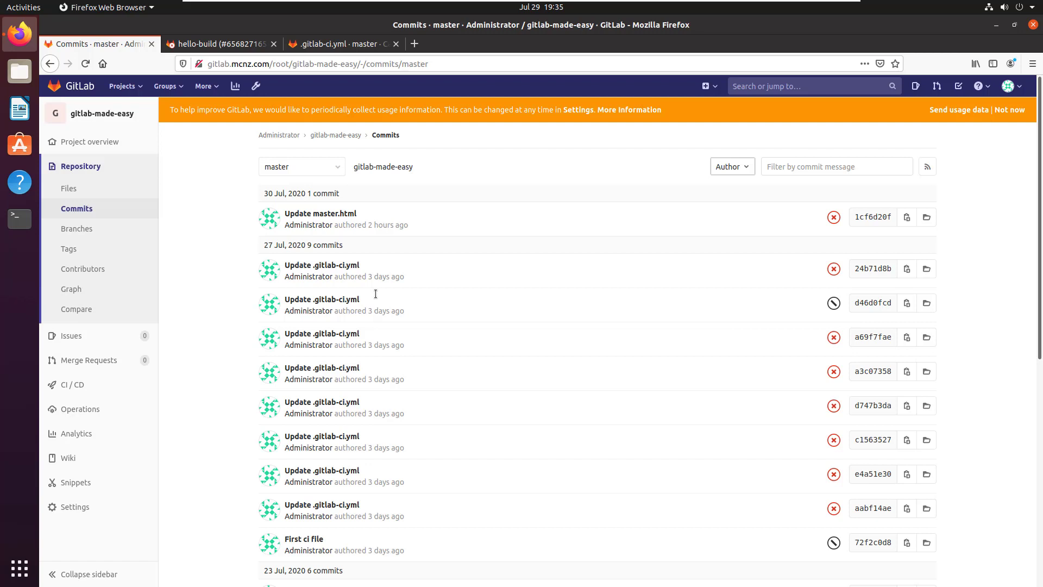
{"action": "mouse_move", "coordinate": [319, 213]}
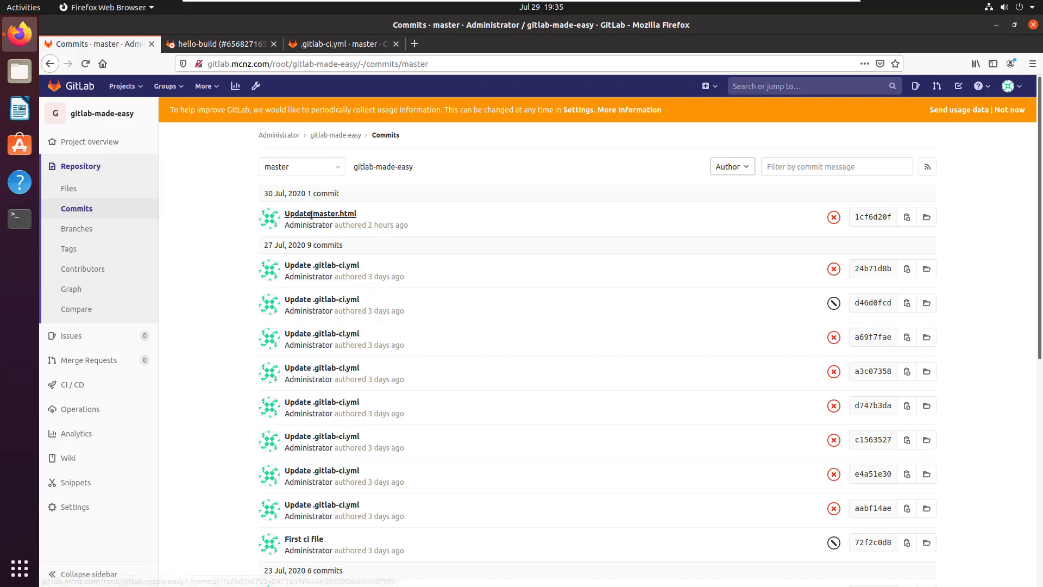
{"action": "mouse_move", "coordinate": [226, 166]}
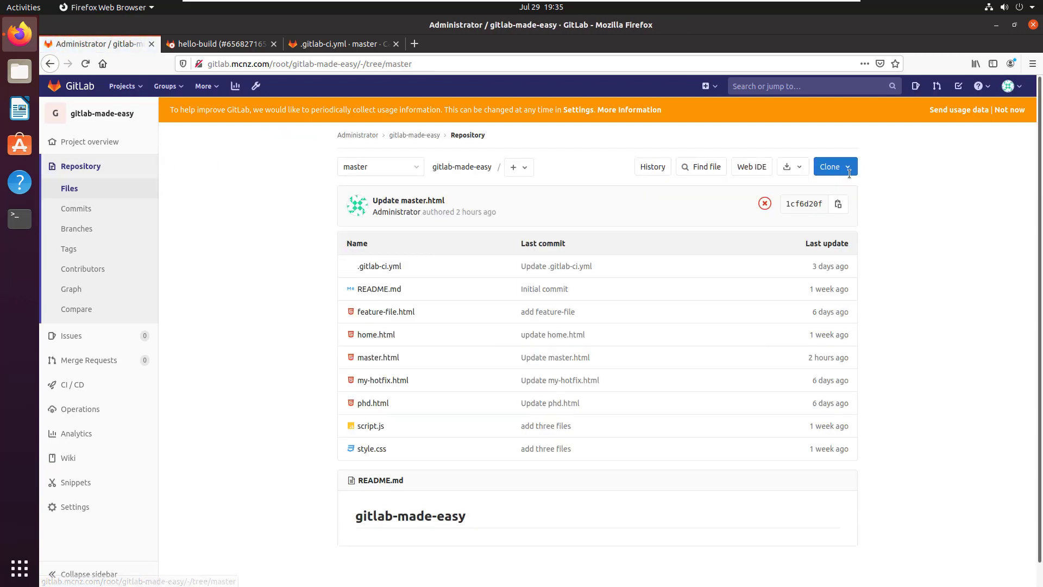
Step: Copy the project's HTTP clone address and launch a terminal
{"action": "left_click", "coordinate": [831, 166]}
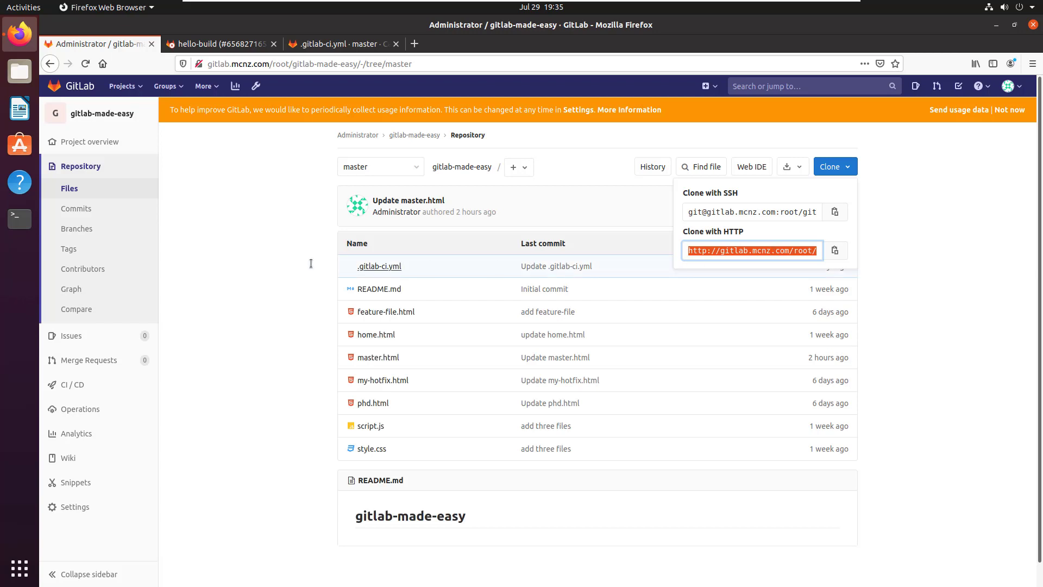
{"action": "left_click", "coordinate": [18, 218]}
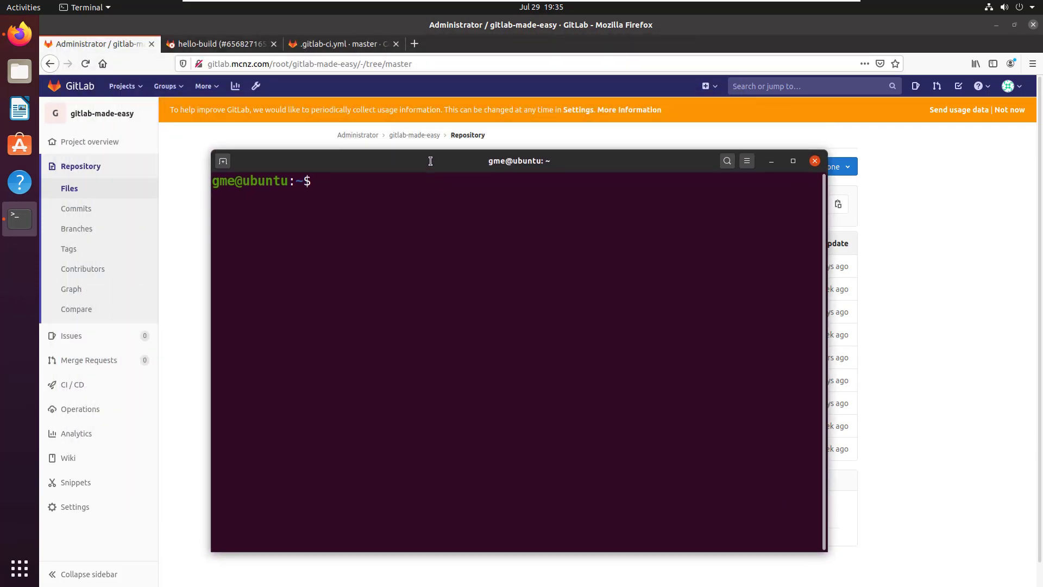
Step: Run git clone --depth 5 with the pasted HTTP URL of gitlab-made-easy
{"action": "type", "text": "git clone"}
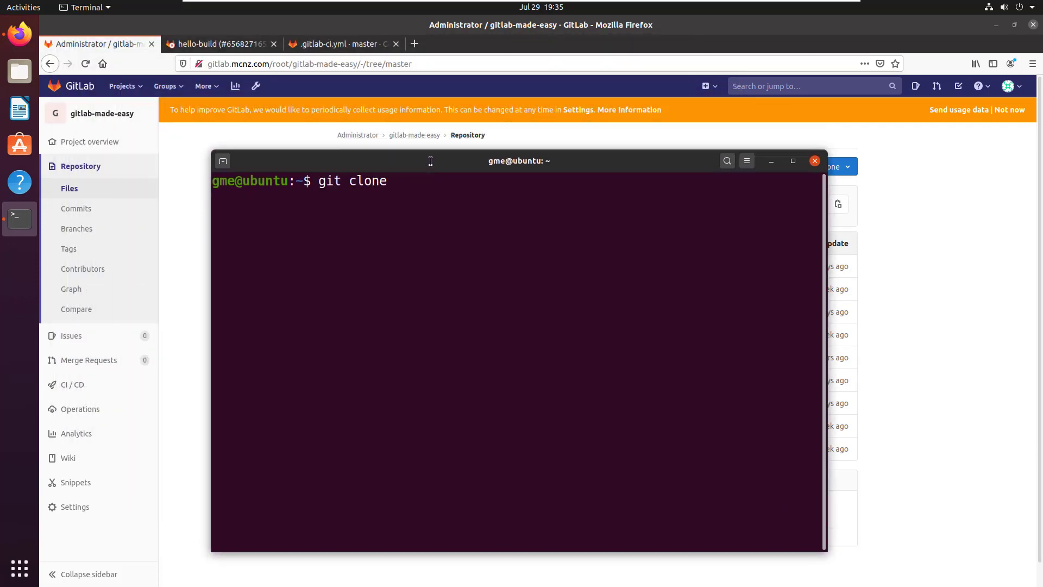
{"action": "type", "text": "--depth 5"}
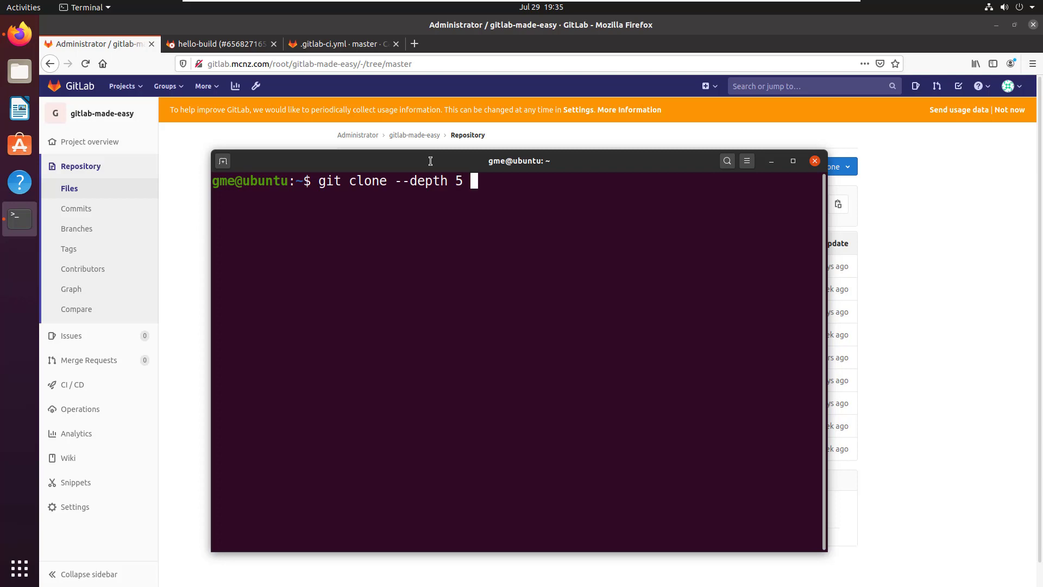
{"action": "right_click", "coordinate": [476, 181]}
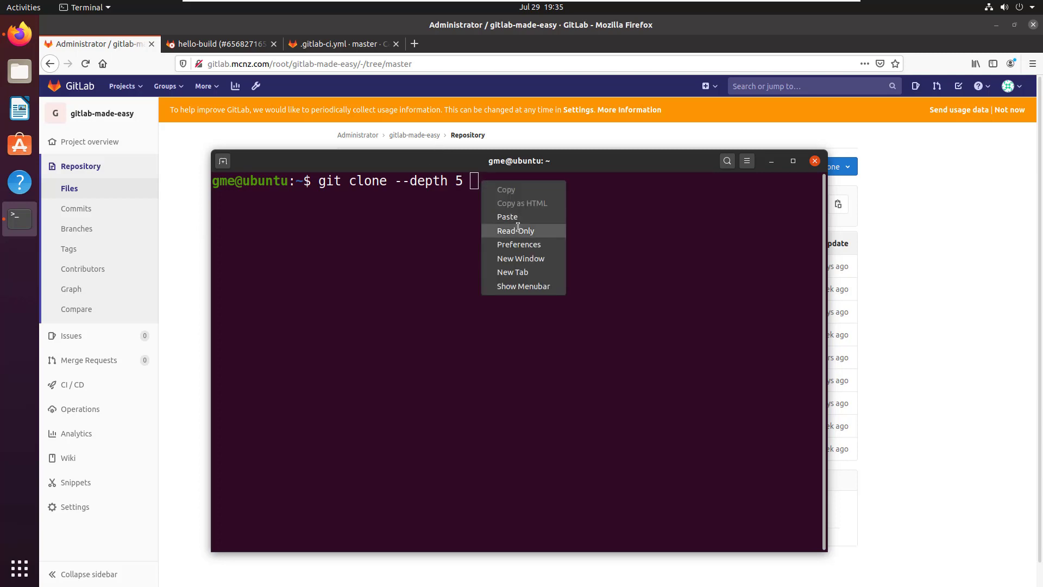
{"action": "left_click", "coordinate": [507, 216]}
{"action": "type", "text": "root"}
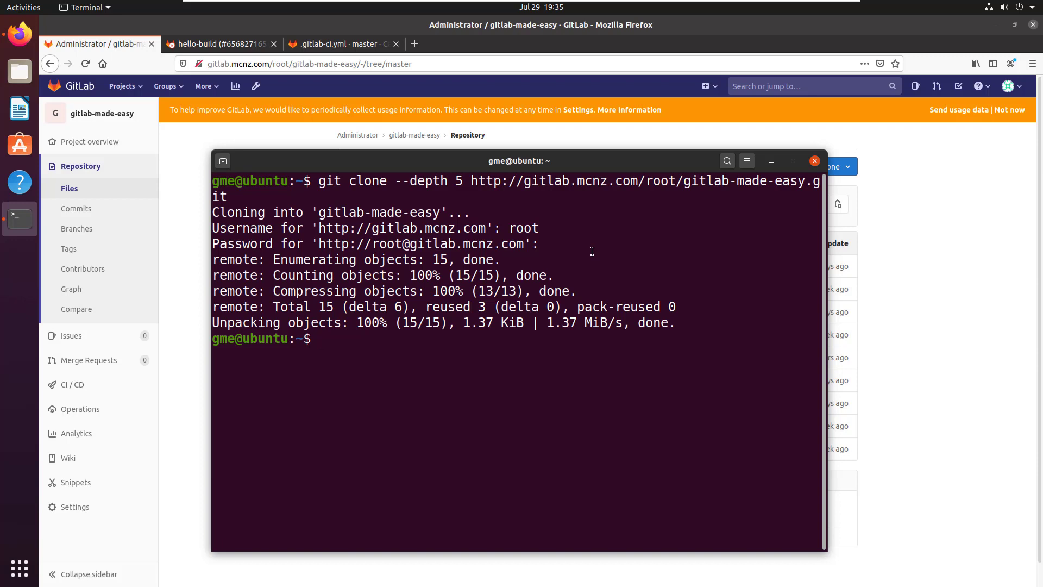
Step: Enter the gitlab-made-easy folder, check git status and list all branches (only master)
{"action": "type", "text": "cd g"}
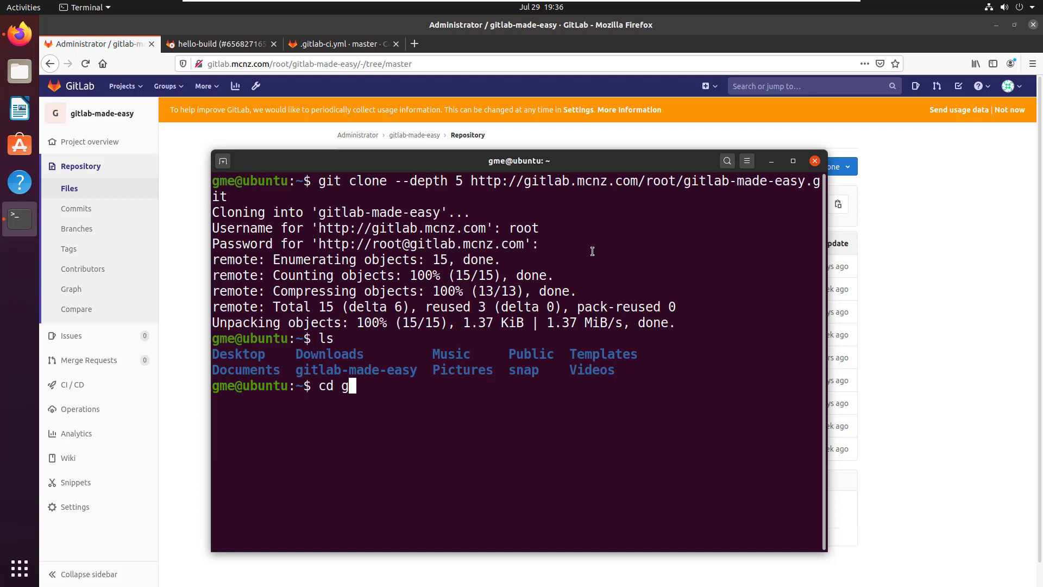
{"action": "type", "text": "itlab-made-easy"}
{"action": "type", "text": "ls"}
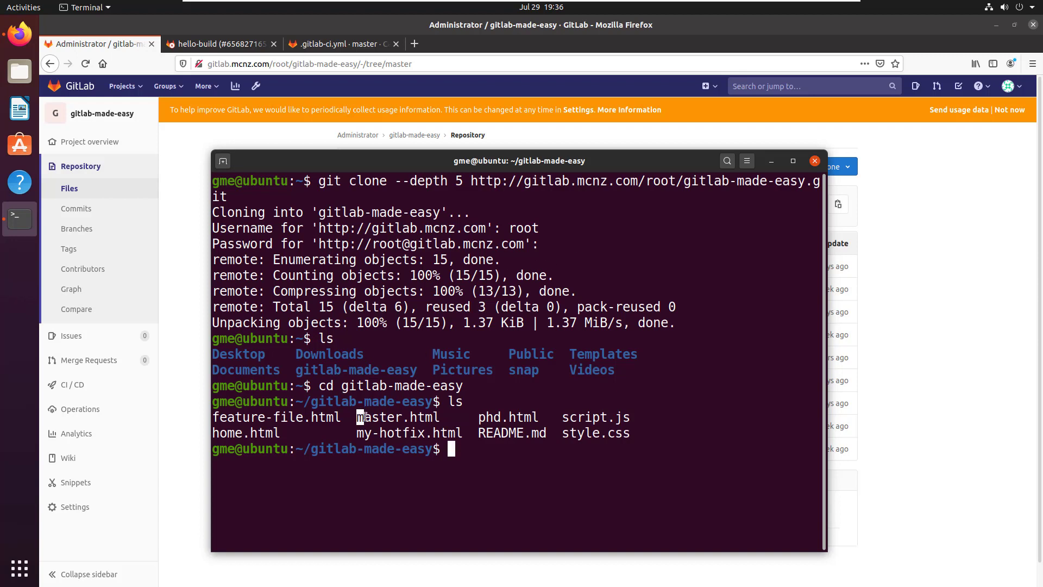
{"action": "type", "text": "git staus"}
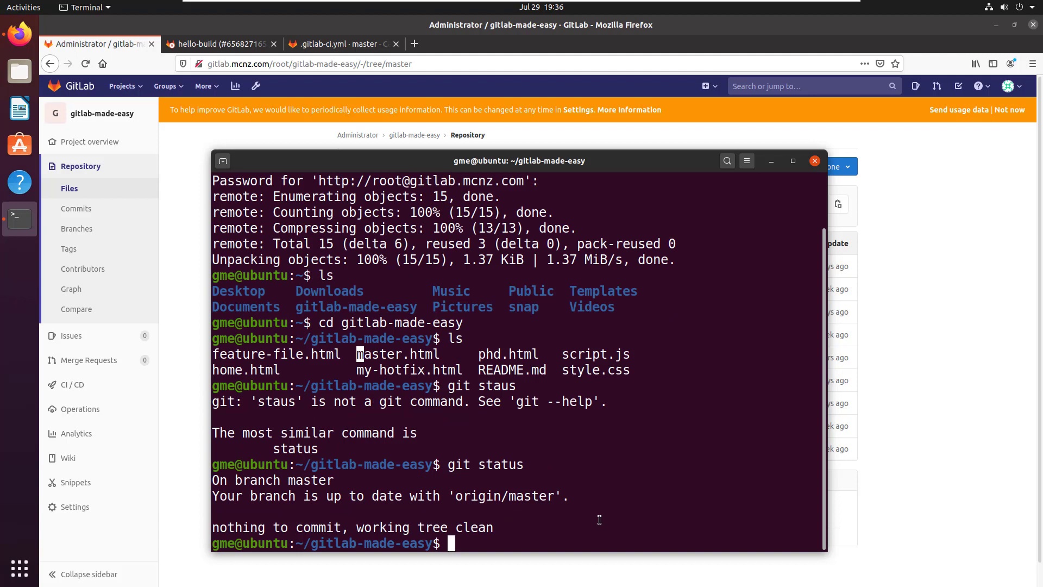
{"action": "type", "text": "git branc"}
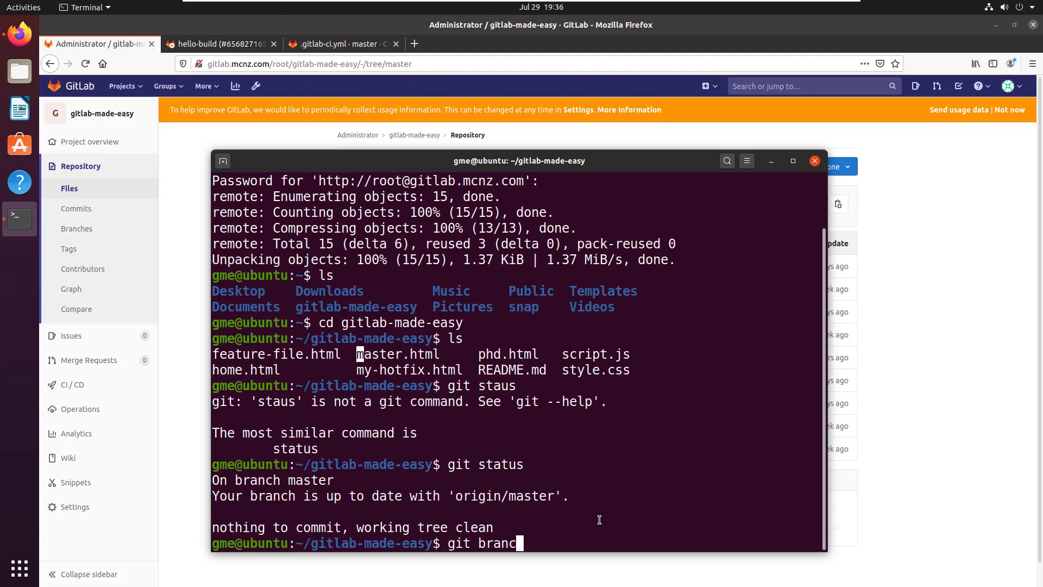
{"action": "key", "text": "Return"}
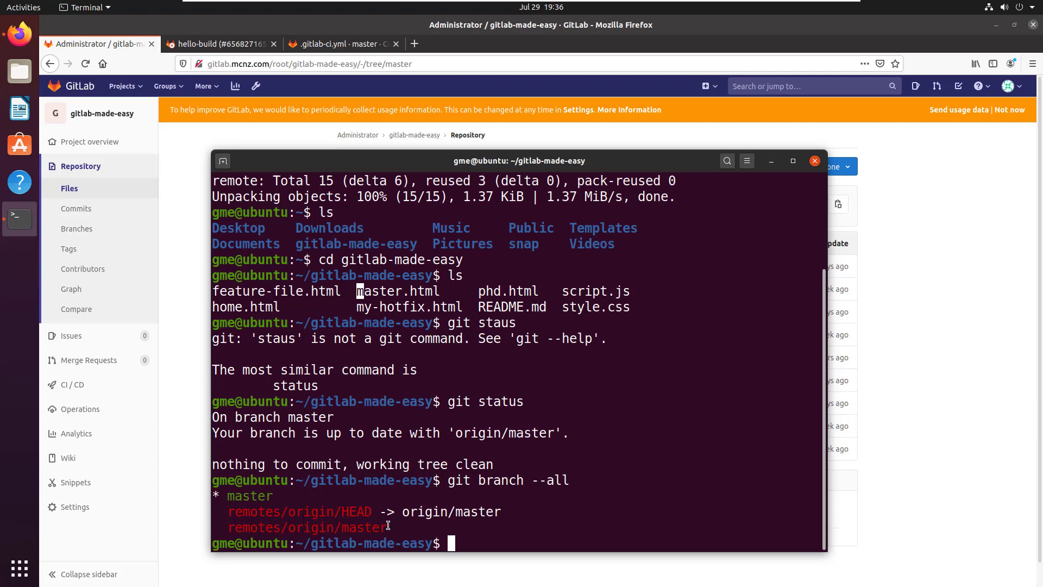
Step: Show git log --oneline with five commits, the oldest grafted, then go back up a folder
{"action": "type", "text": "git log --"}
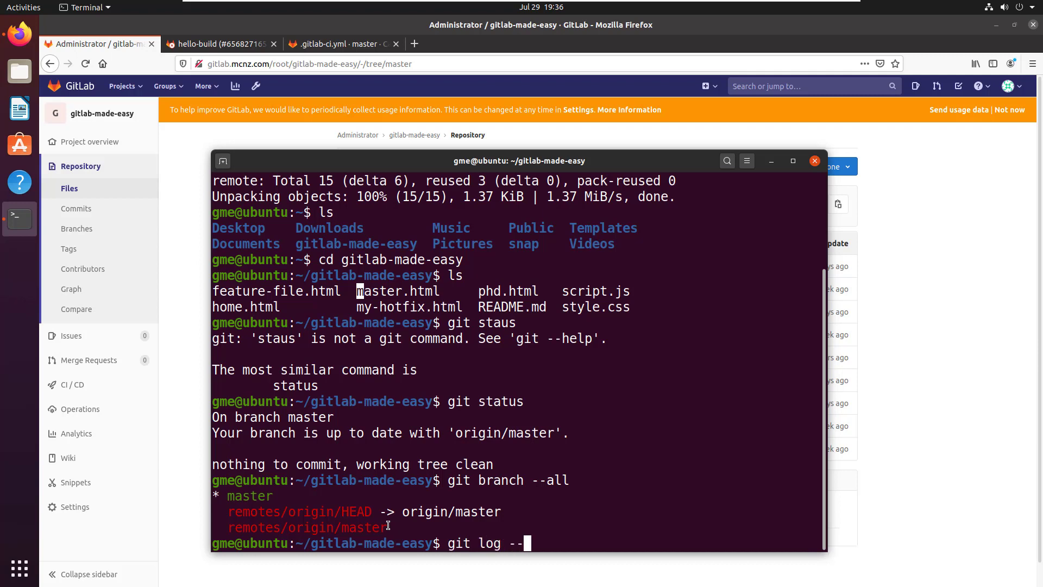
{"action": "type", "text": "oneline"}
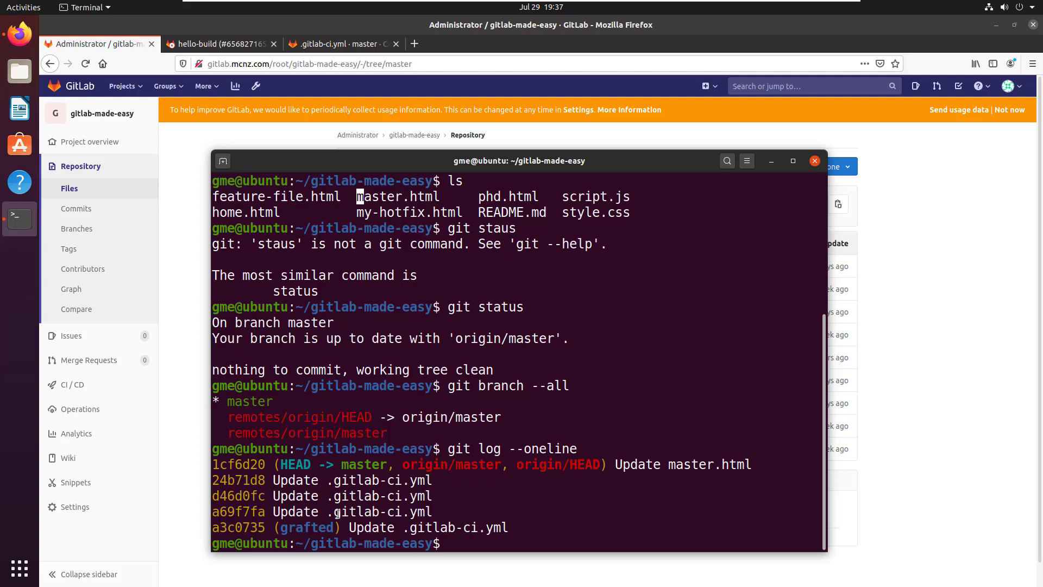
{"action": "mouse_move", "coordinate": [515, 519]}
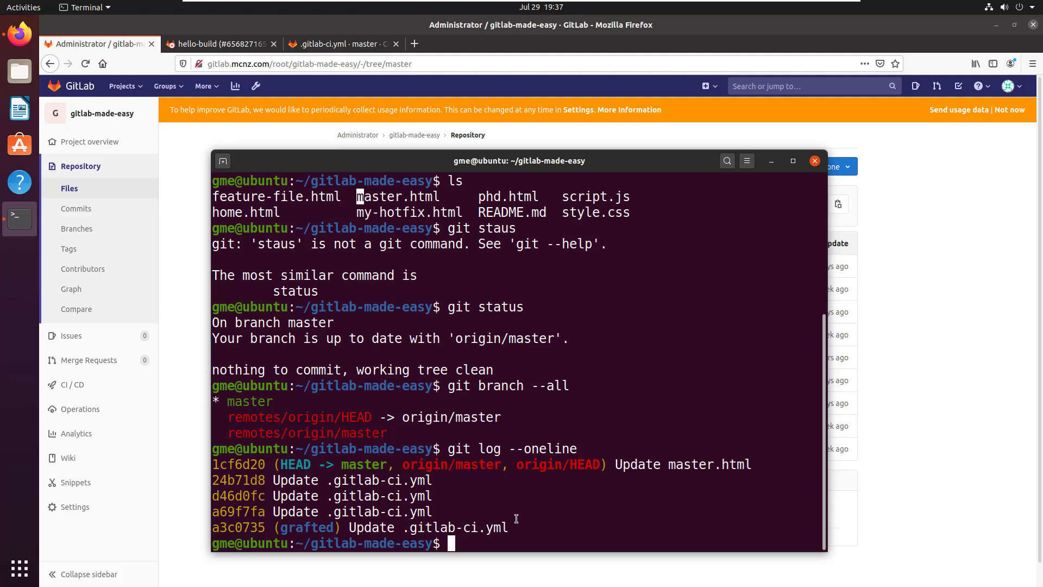
{"action": "type", "text": "cd .."}
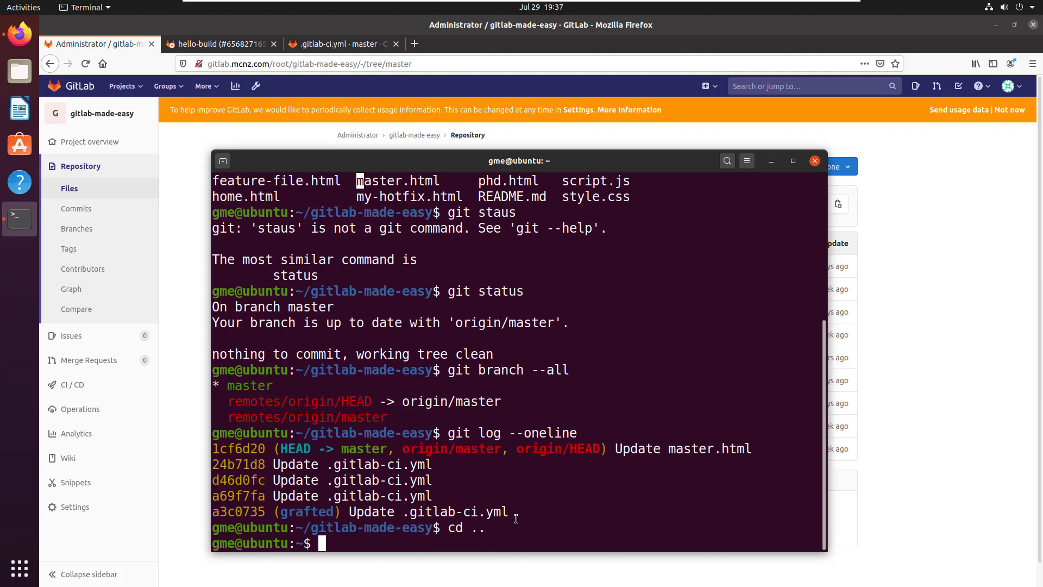
Step: Recall earlier commands to build the git clone command for gitlab-made-easy
{"action": "type", "text": "git log --oneline"}
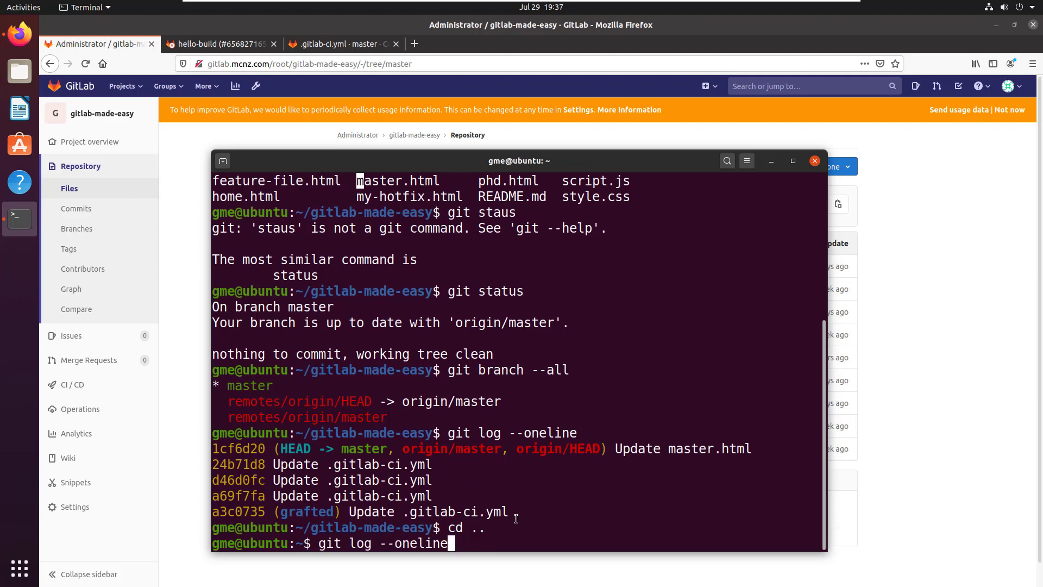
{"action": "type", "text": "cd gitlab-made-easy"}
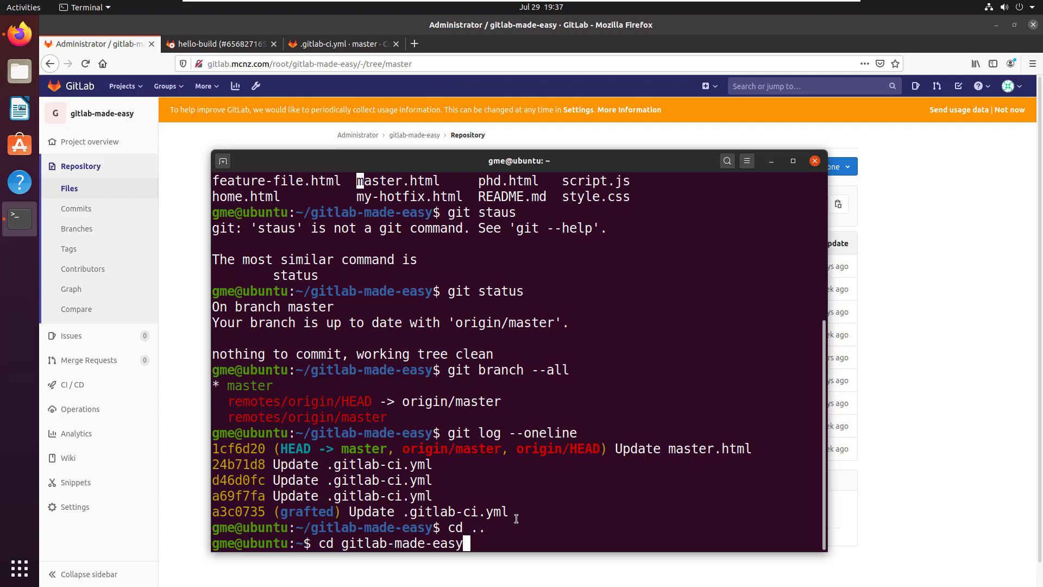
{"action": "type", "text": "git clone --depth 5 http://gitlab.mcnz.com/root/gitlab-made-easy.git"}
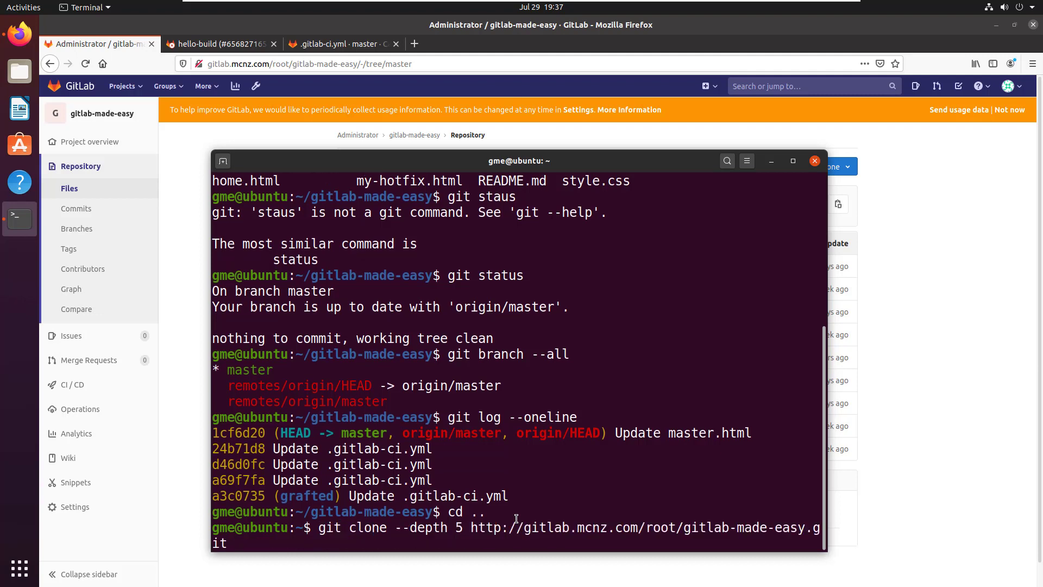
Step: Clone fully into a fully-completely folder, authenticating as root
{"action": "type", "text": "fully-com"}
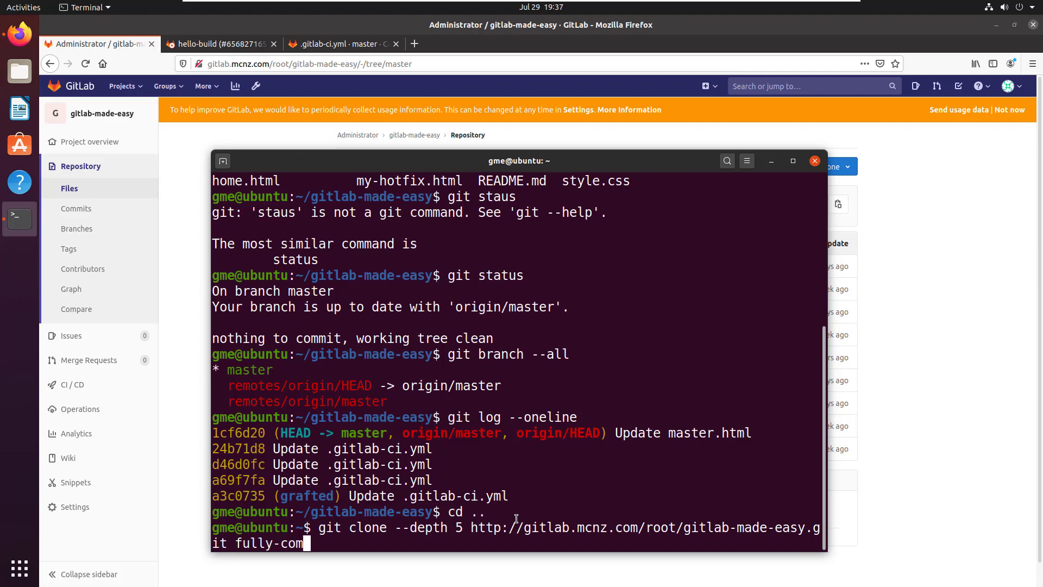
{"action": "type", "text": "pletely"}
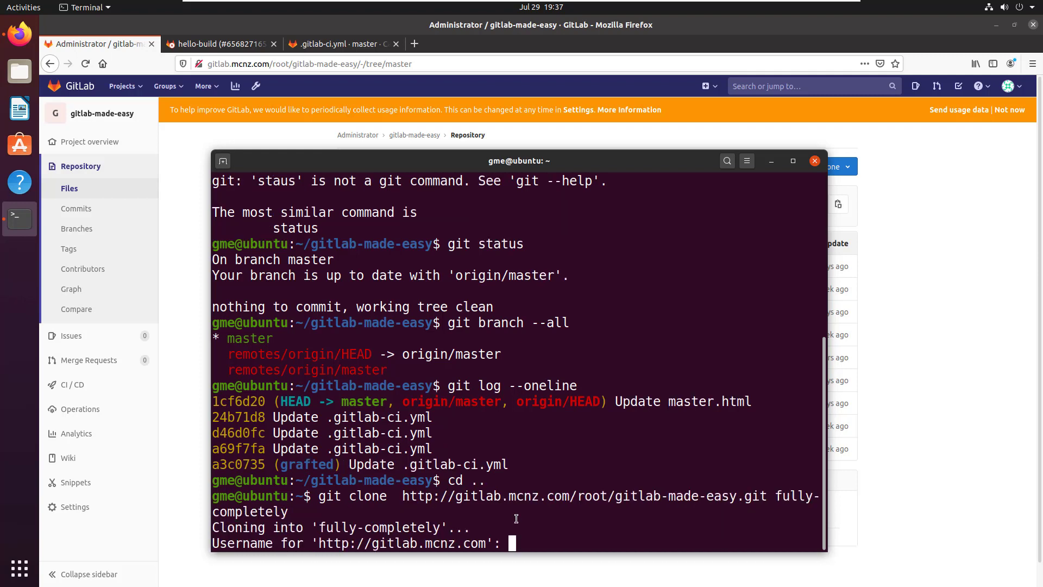
{"action": "type", "text": "root"}
{"action": "type", "text": "ls"}
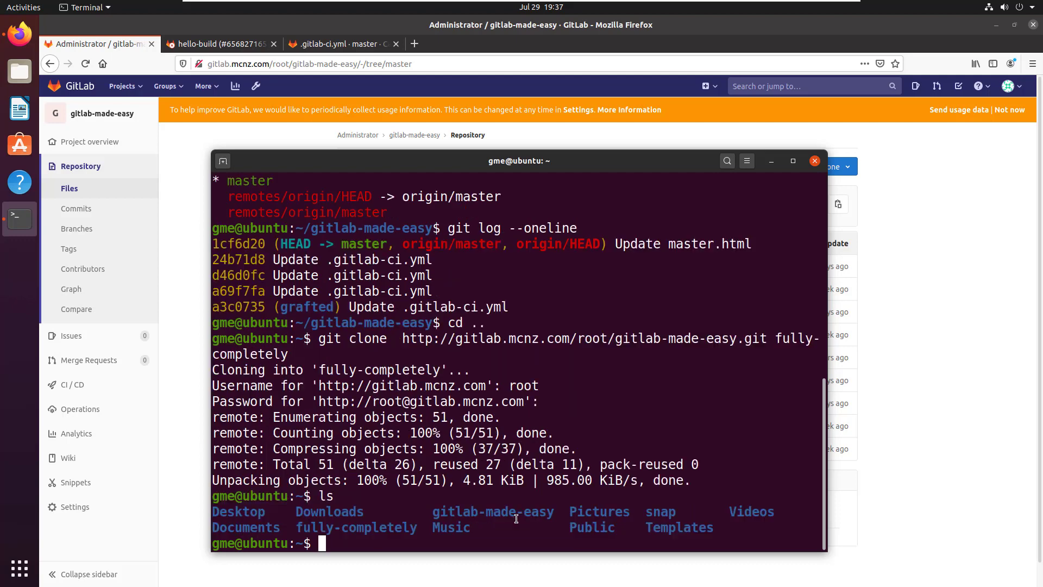
Step: Enter fully-completely and list branches: develop, hotfix, master and release
{"action": "type", "text": "cd fully-completely"}
{"action": "type", "text": "ls"}
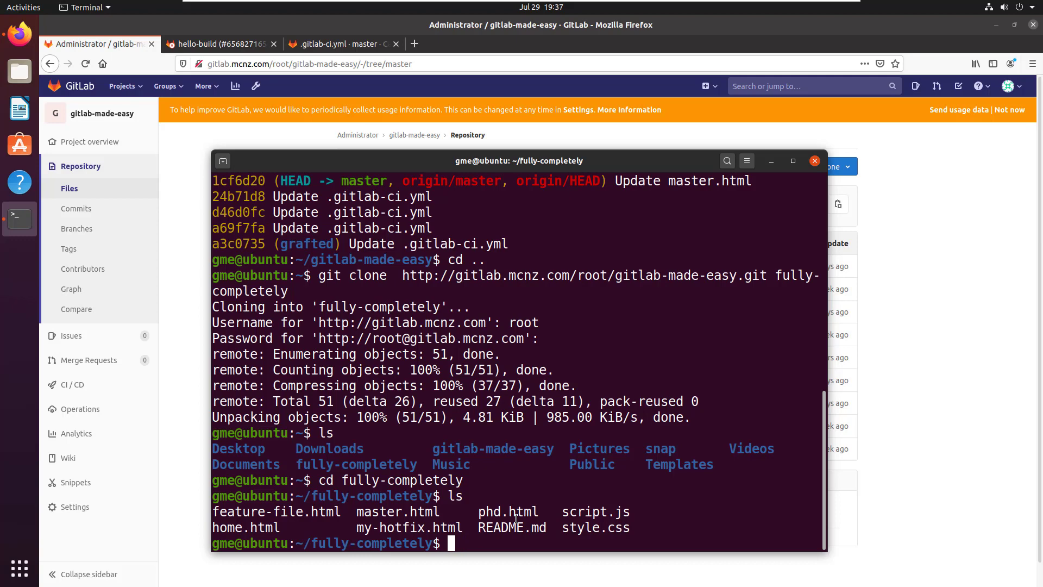
{"action": "type", "text": "git branch -a"}
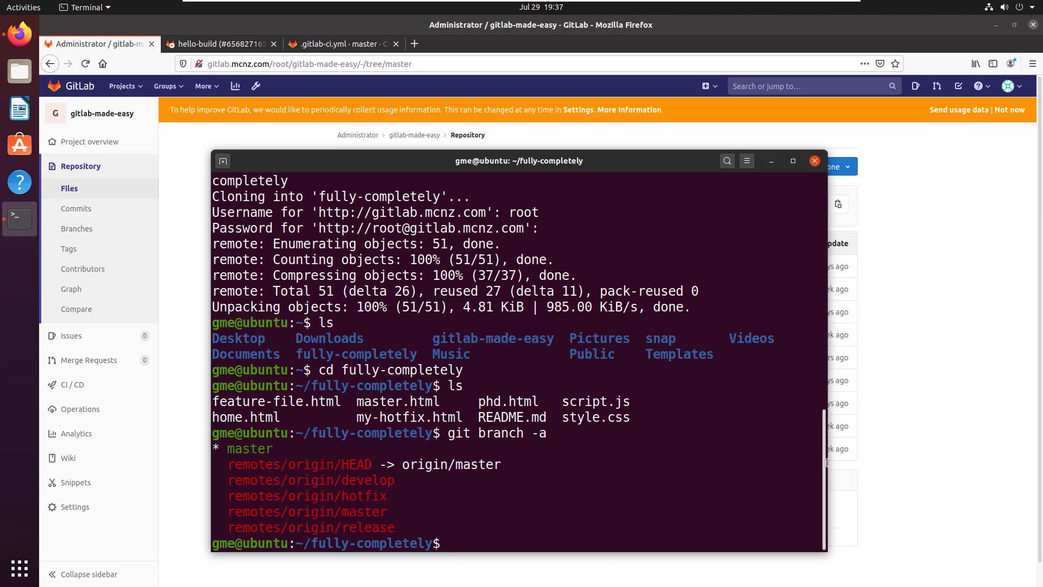
{"action": "scroll", "scroll_direction": "down", "scroll_amount": 3}
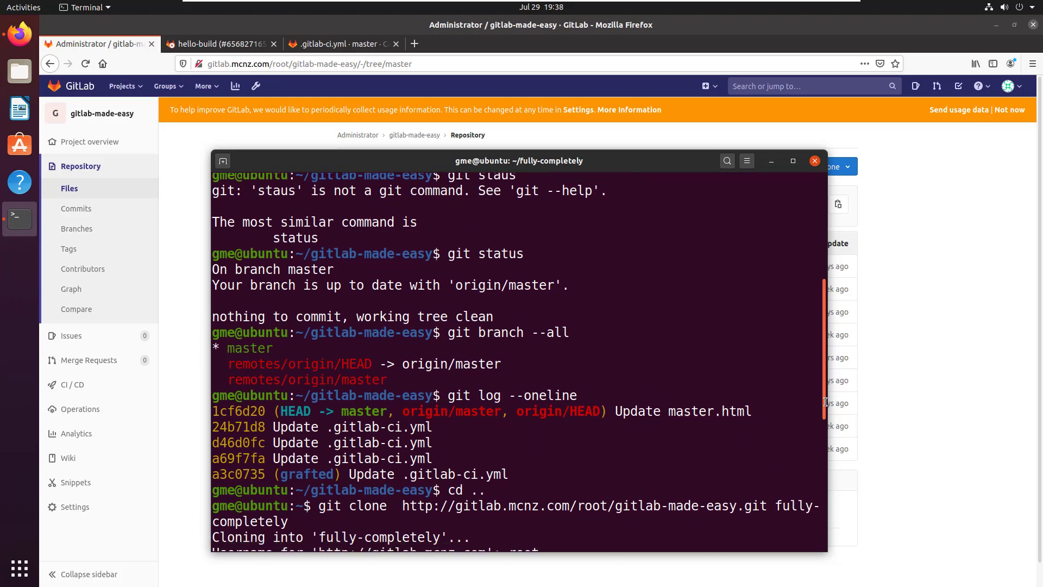
Step: Check the clean status and show the full one-line commit history back to Initial commit
{"action": "type", "text": "git stat"}
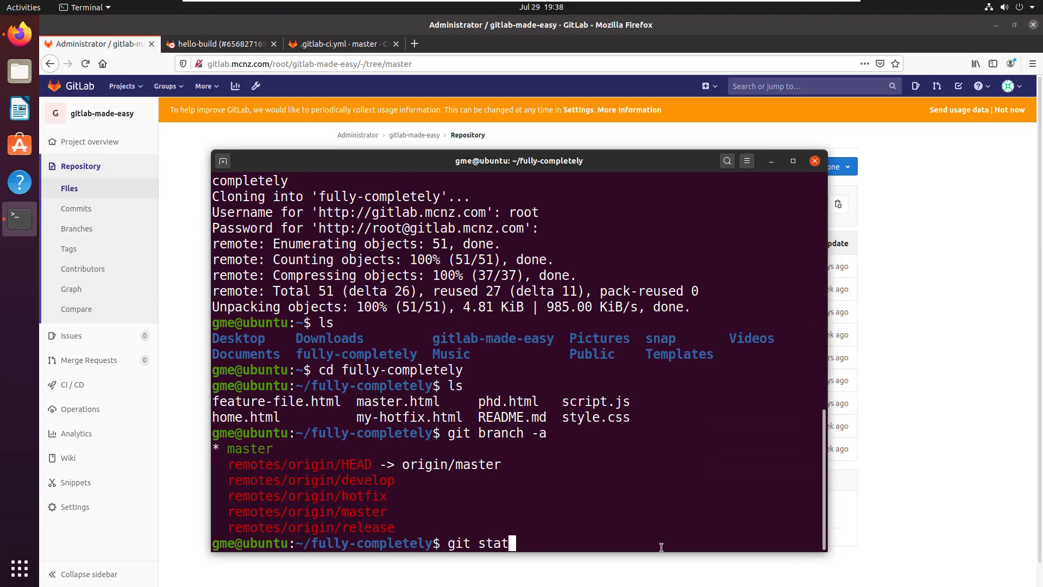
{"action": "key", "text": "Return"}
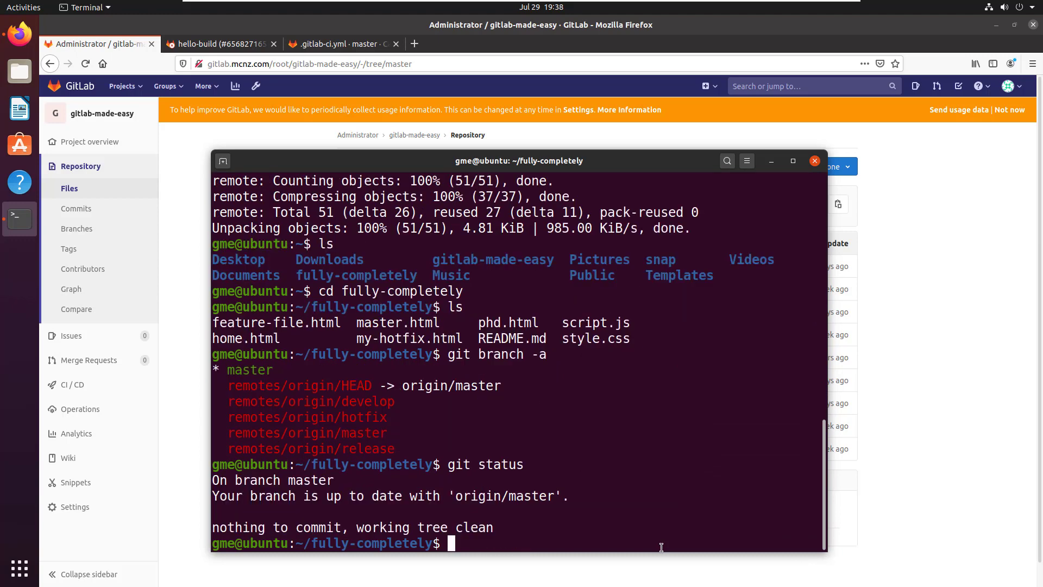
{"action": "type", "text": "git log --oneline"}
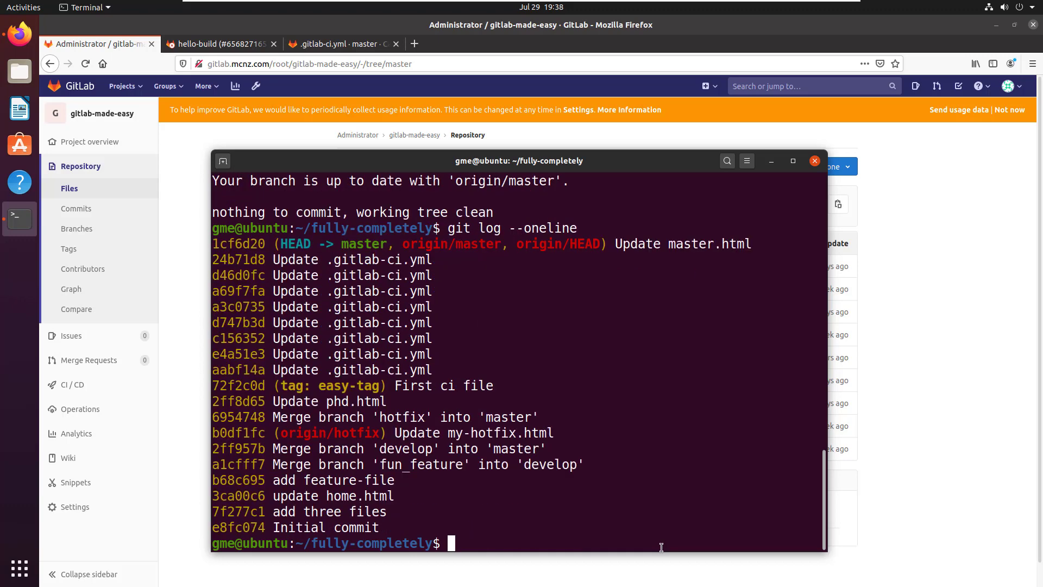
{"action": "mouse_move", "coordinate": [395, 529]}
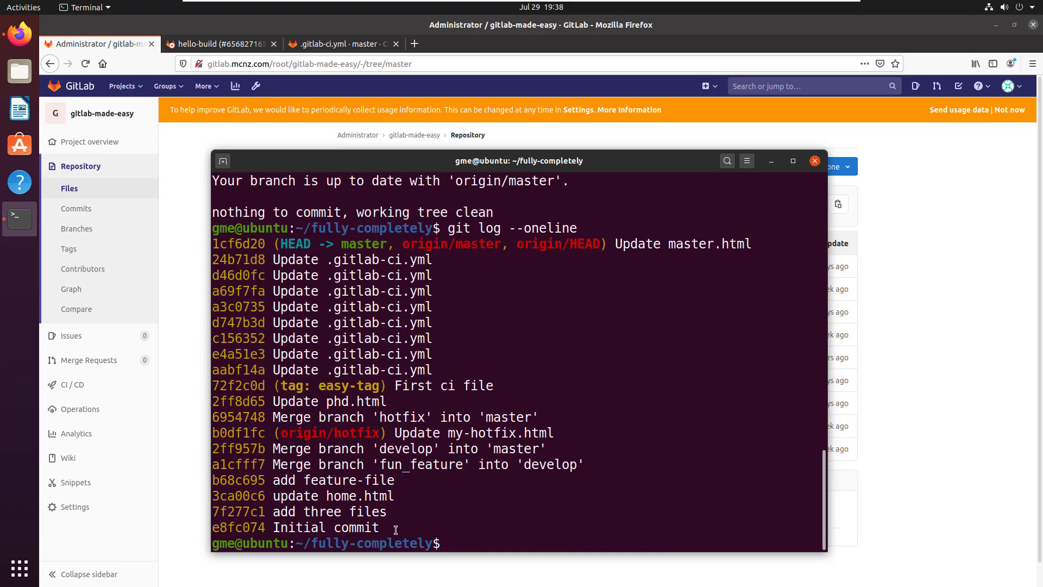